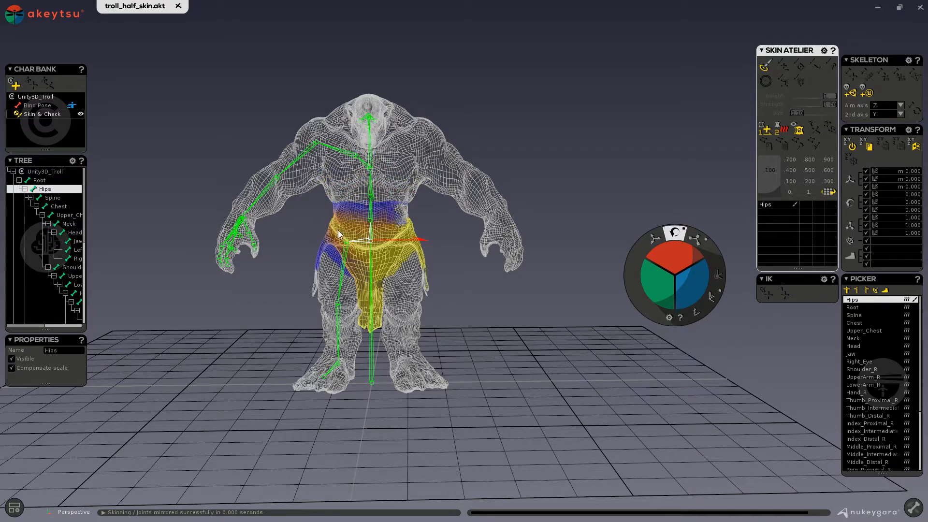
mouse_move(337, 200)
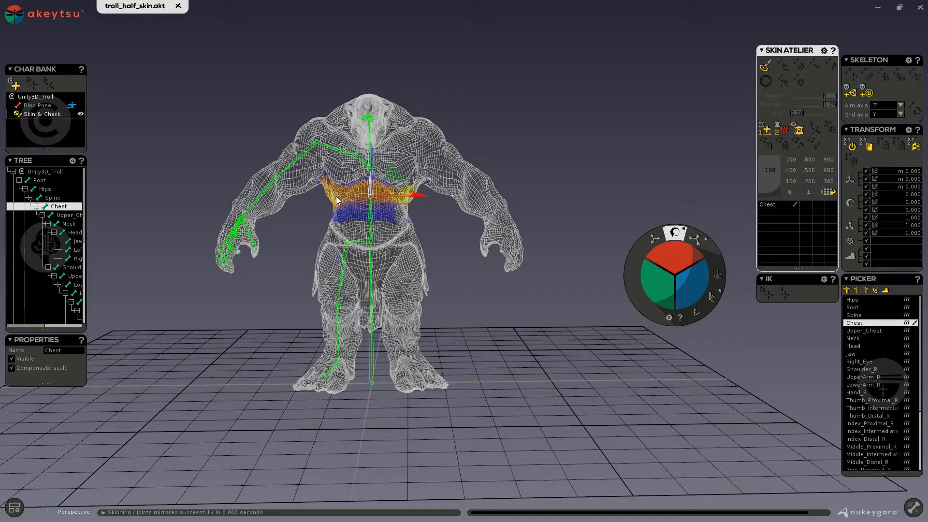
mouse_move(268, 289)
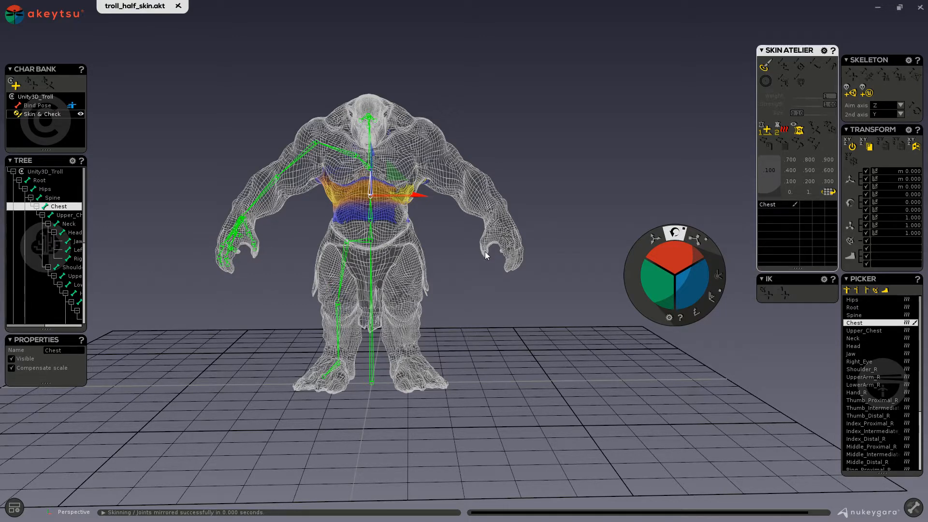
mouse_move(535, 226)
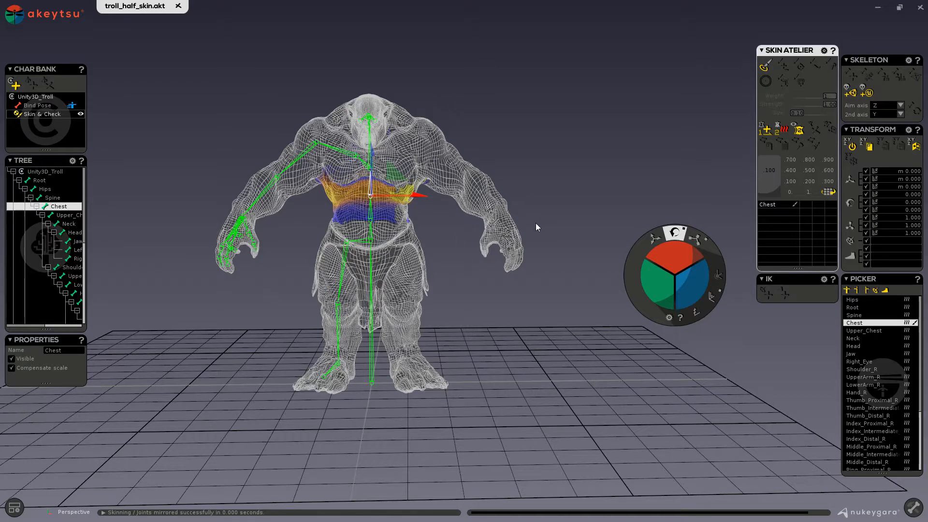
mouse_move(523, 230)
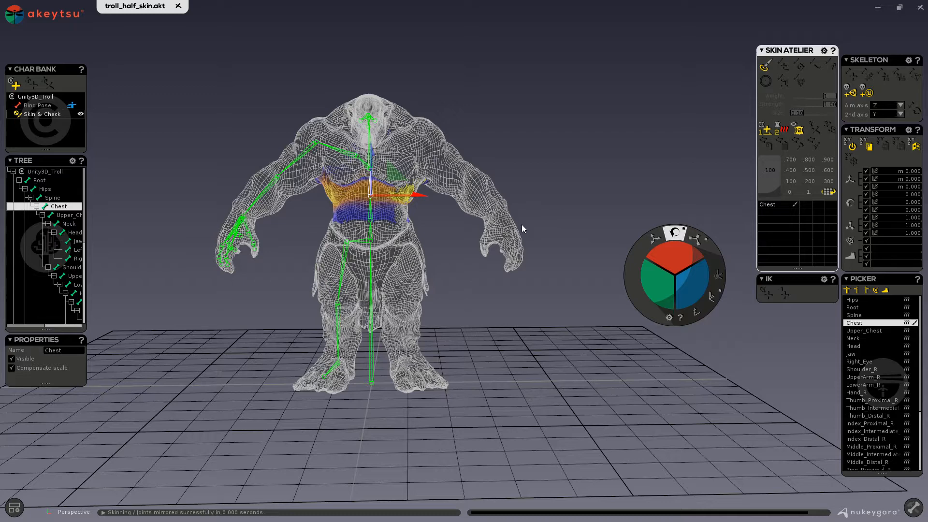
mouse_move(493, 182)
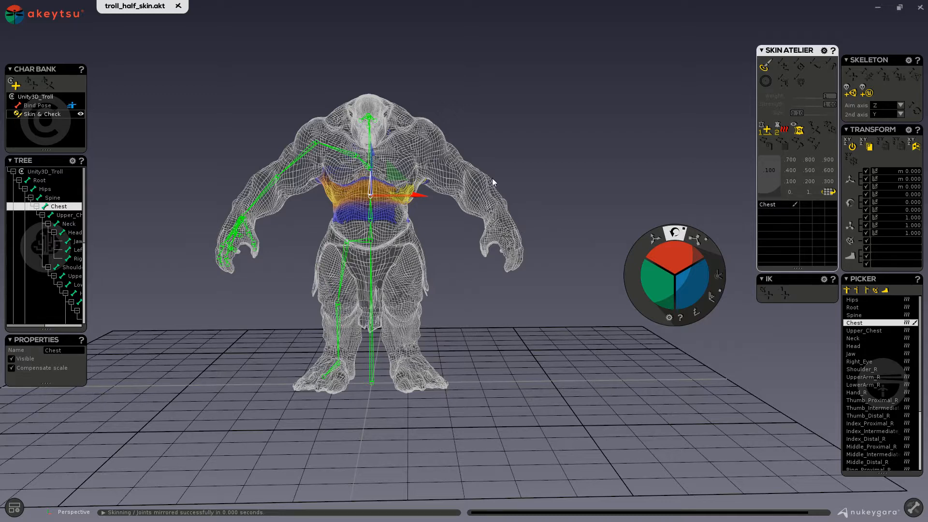
mouse_move(382, 154)
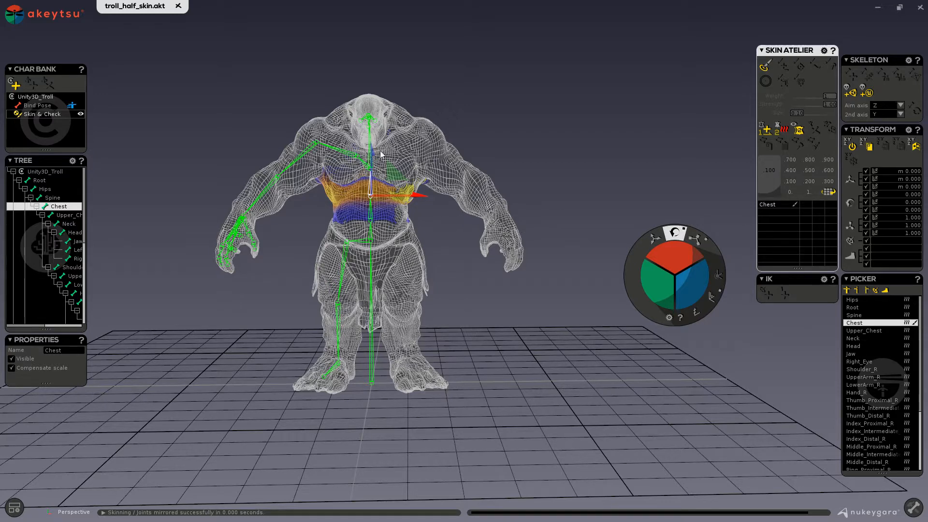
Bring up the main scene menu from the akeytsu logo
click(15, 15)
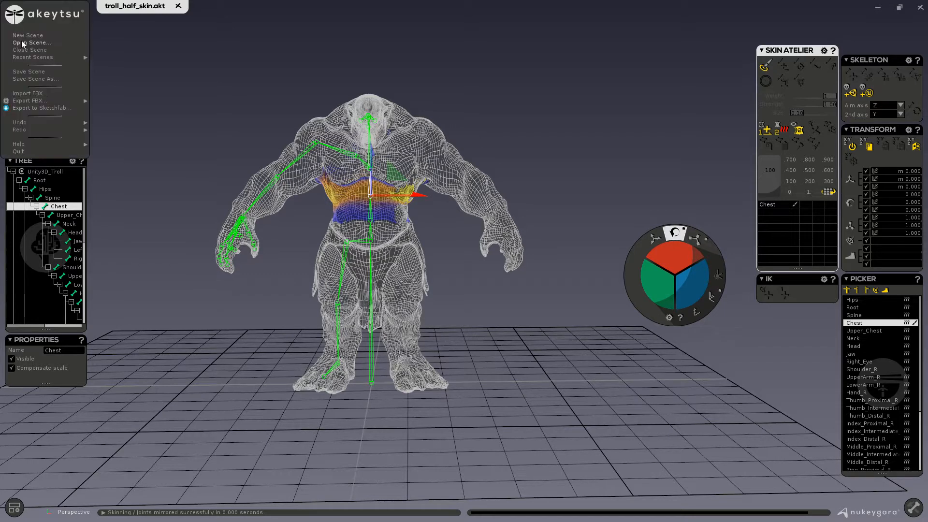
Start a new scene with the Unity3D_Skeleton template and select its right shoulder and finger joints
click(27, 35)
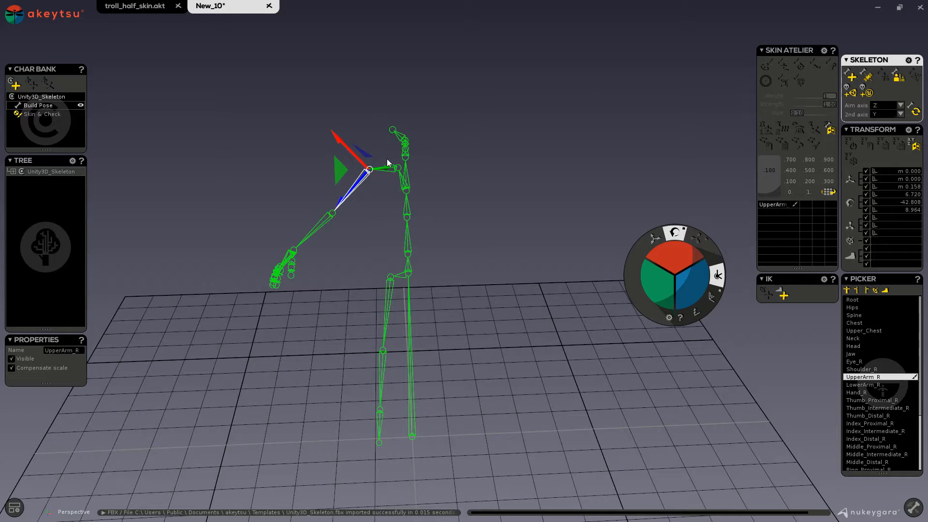
click(864, 368)
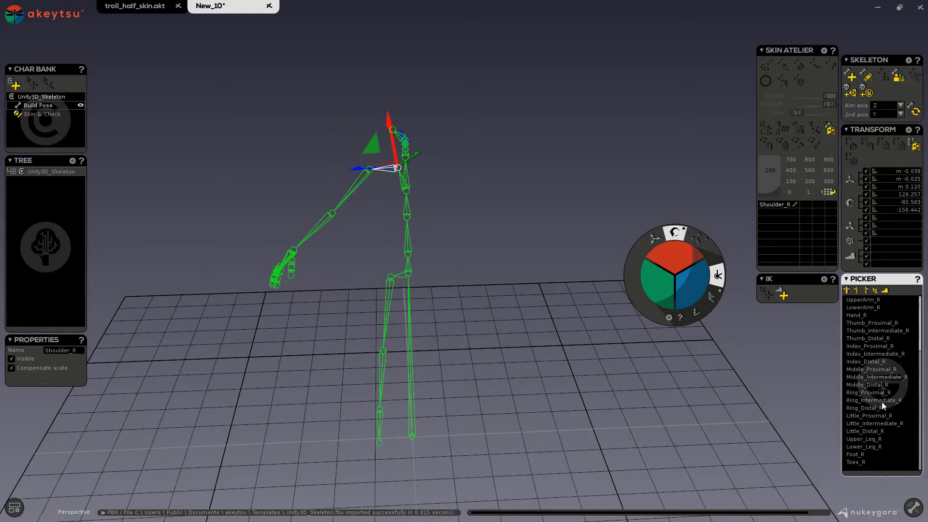
click(868, 431)
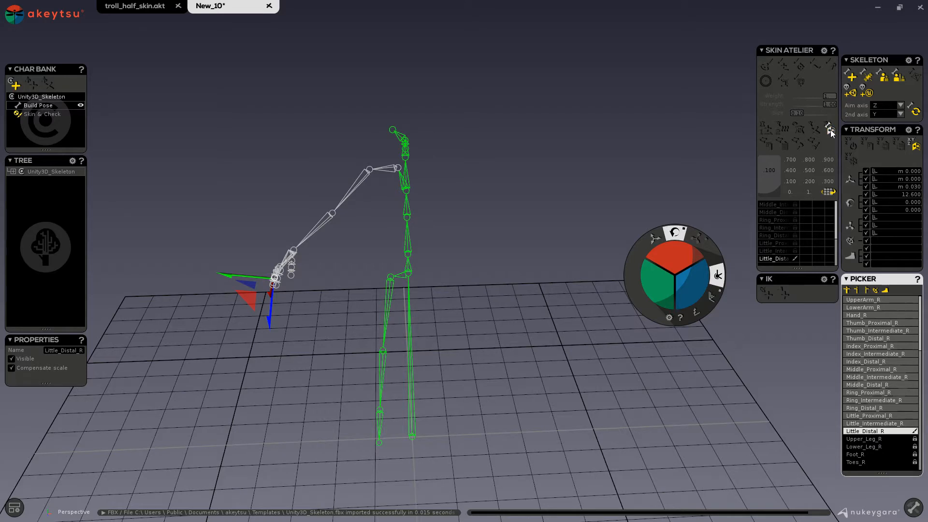
mouse_move(828, 128)
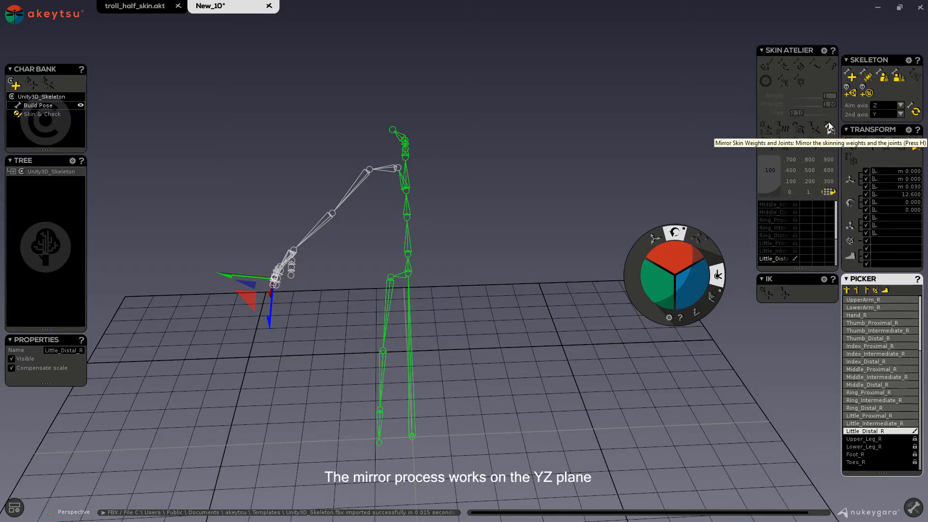
mouse_move(828, 125)
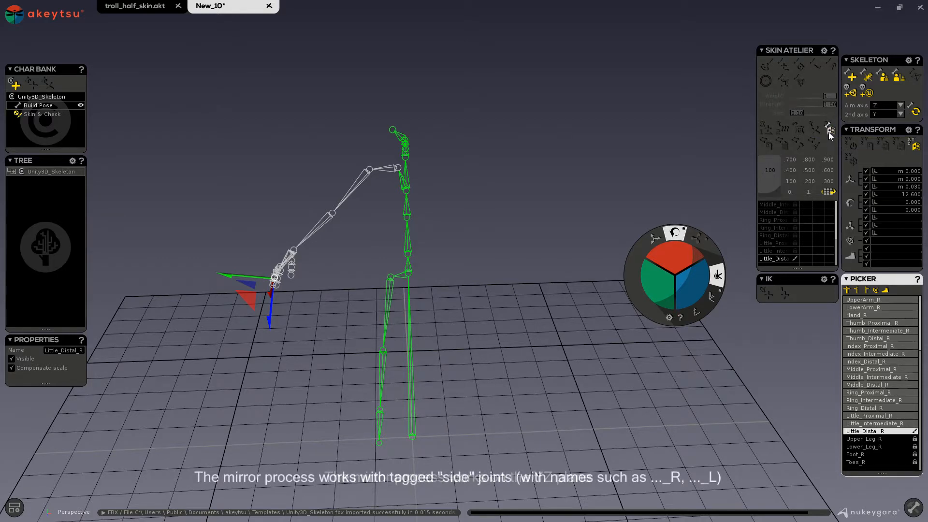
Mirror the right arm joints to the left, then select Upper_Leg_R and Lower_Leg_R
click(829, 128)
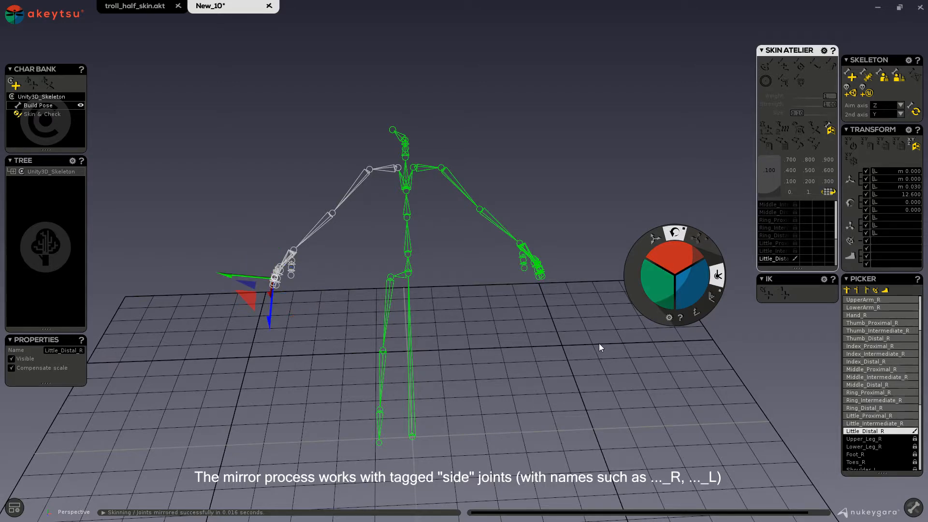
mouse_move(589, 347)
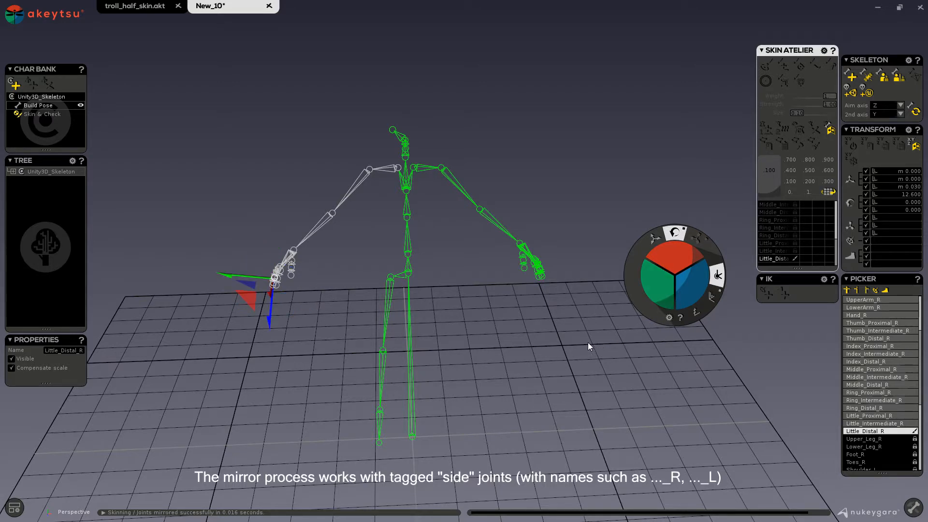
click(863, 439)
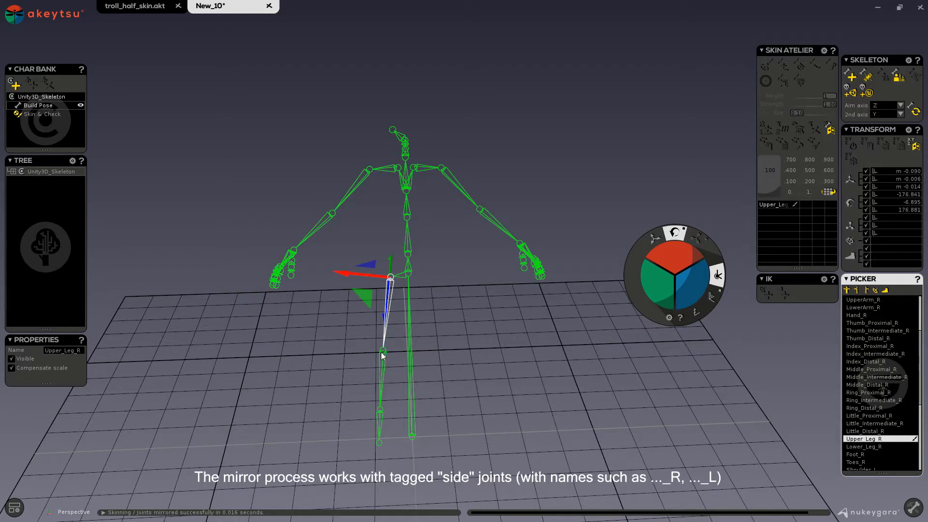
click(863, 447)
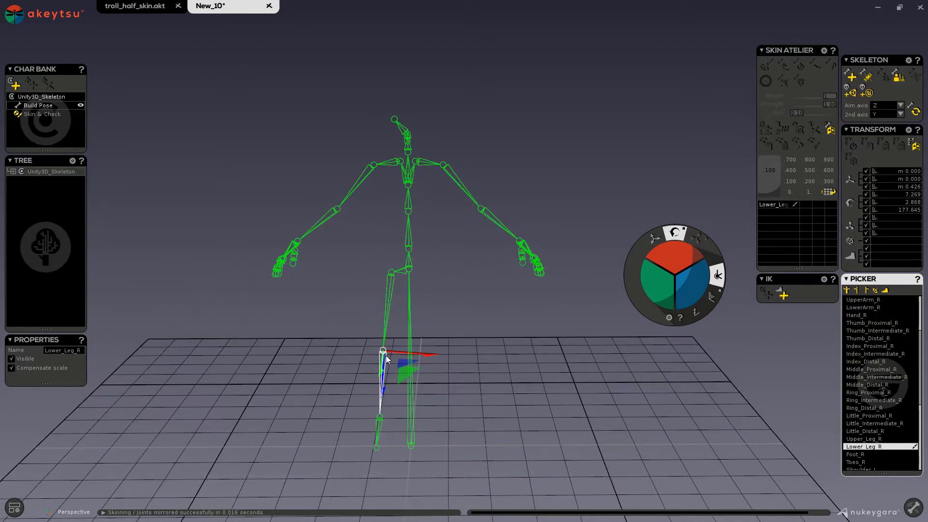
mouse_move(364, 418)
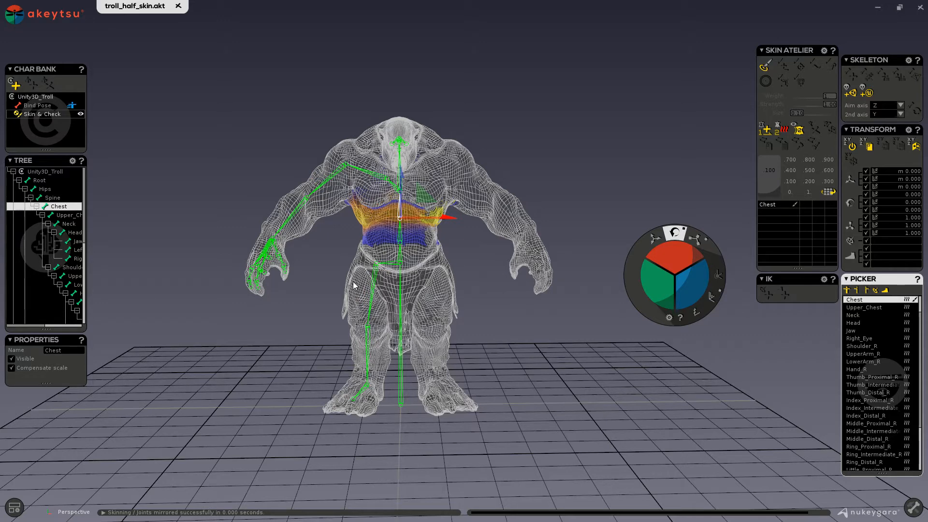
mouse_move(349, 287)
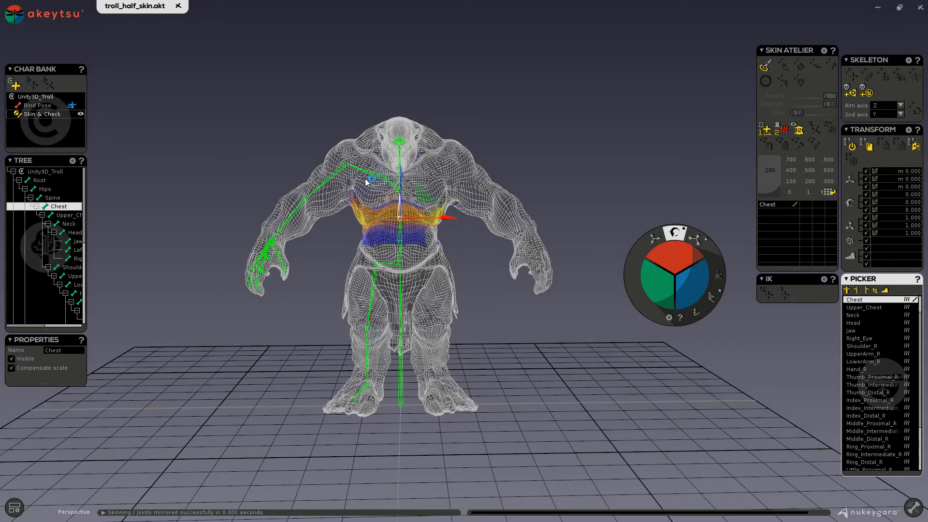
Select the troll's Shoulder_R joint to show its skin weights
click(861, 346)
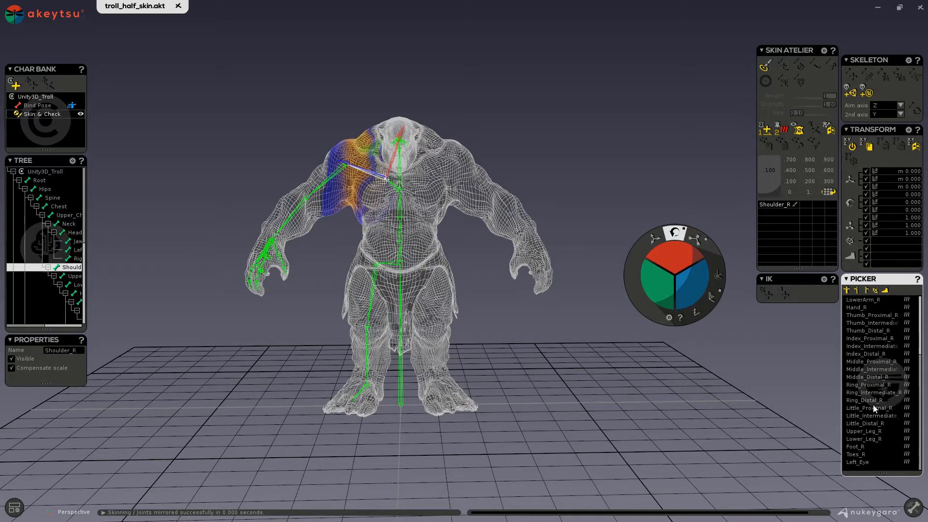
mouse_move(872, 423)
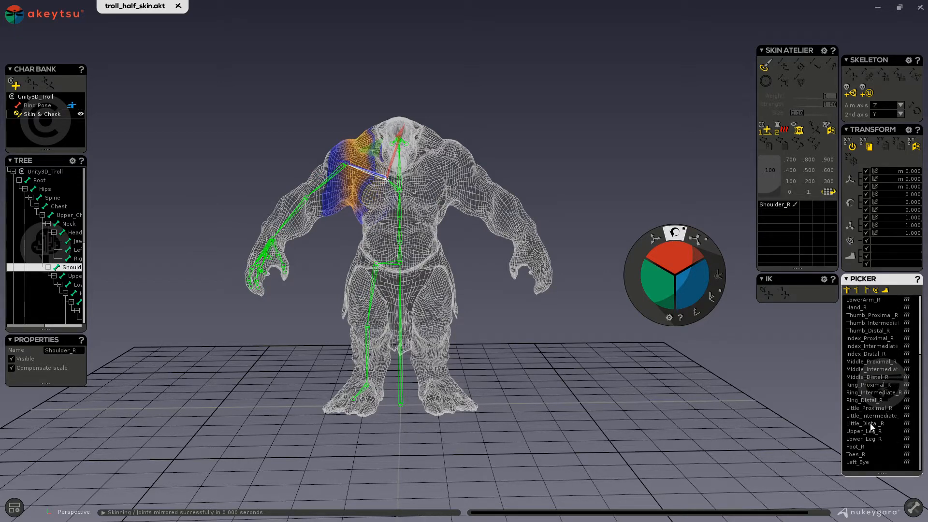
click(864, 423)
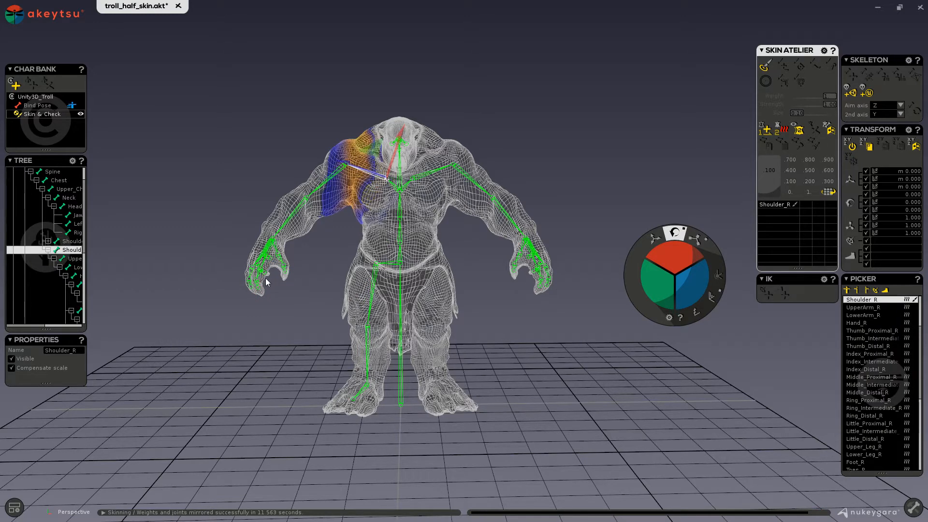
mouse_move(446, 398)
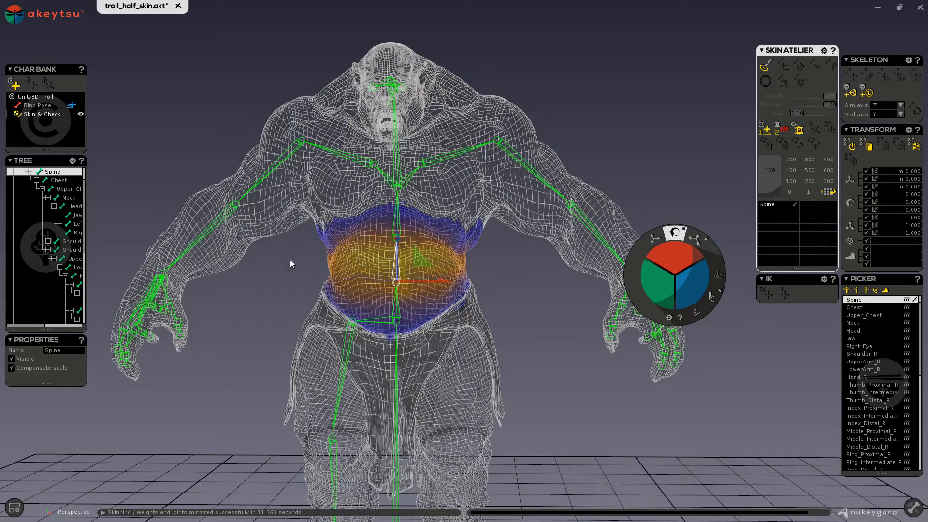
Select the Root joint to check the mirrored spine weights
click(59, 179)
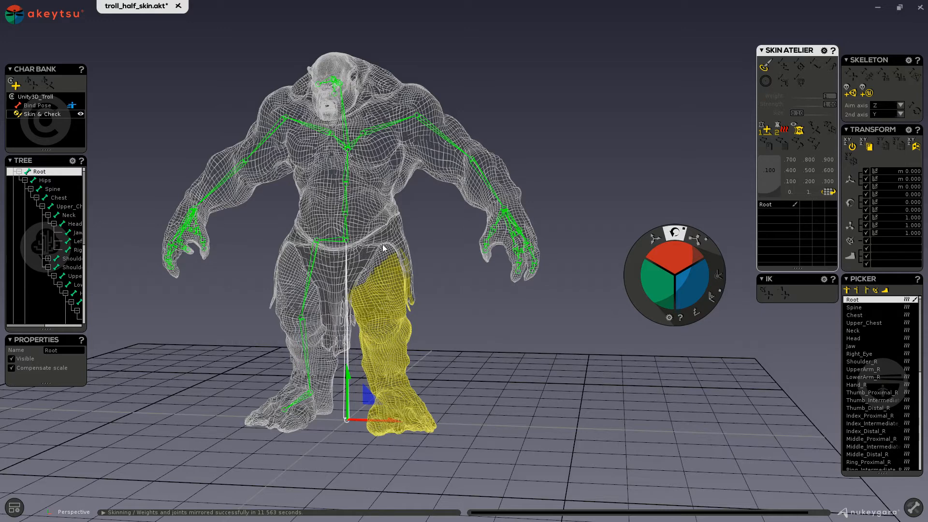
mouse_move(317, 288)
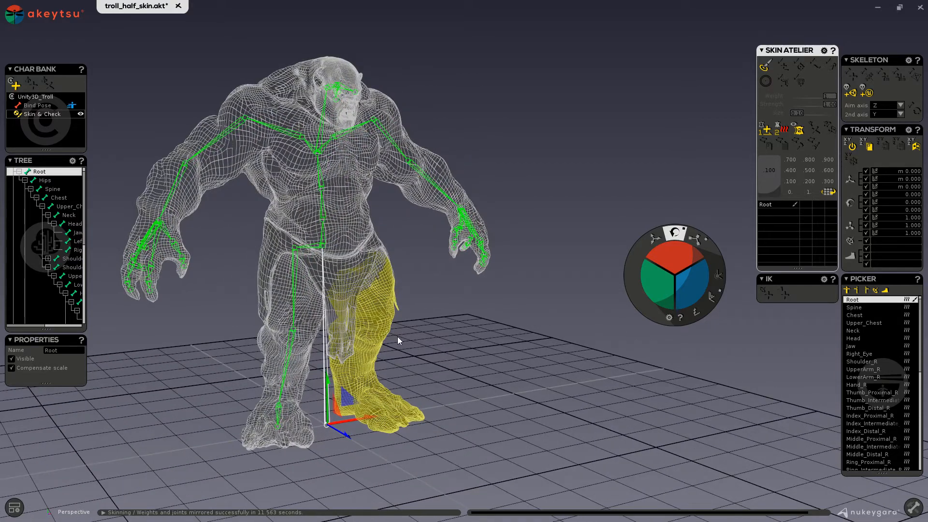
mouse_move(391, 336)
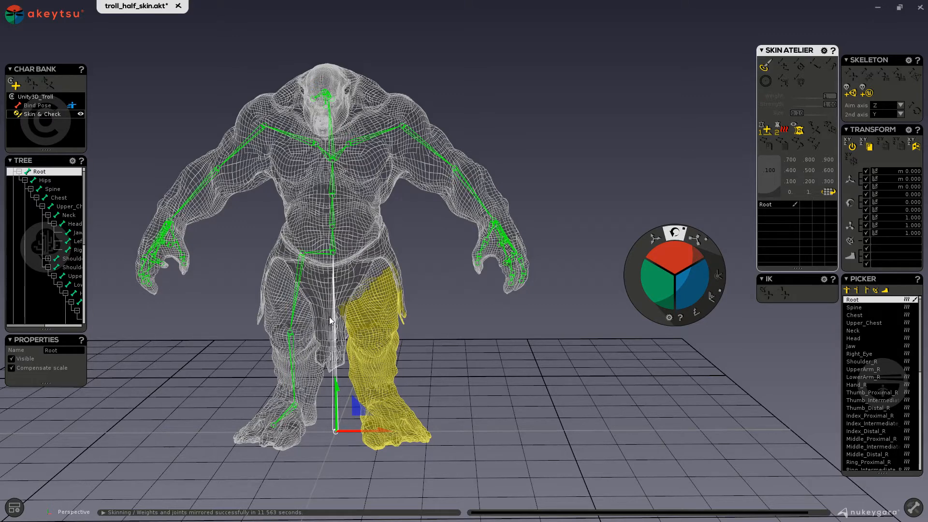
mouse_move(333, 313)
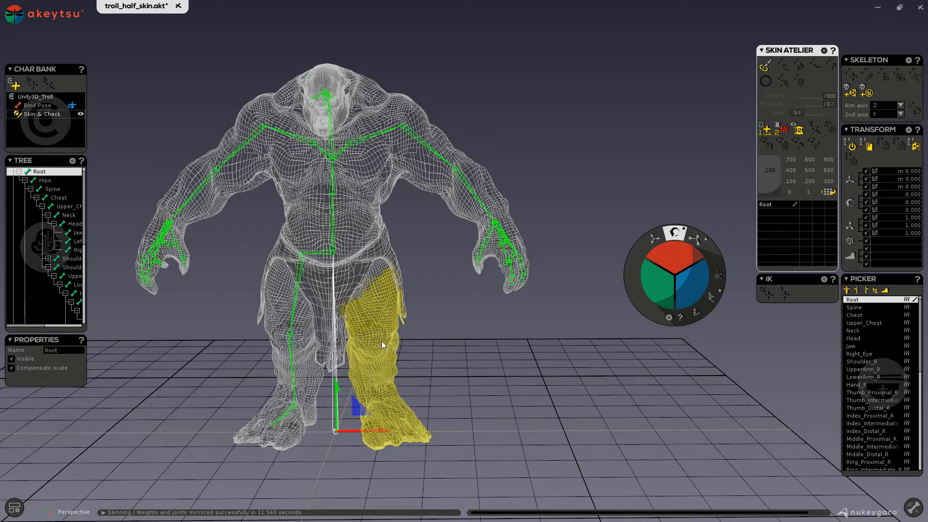
mouse_move(329, 406)
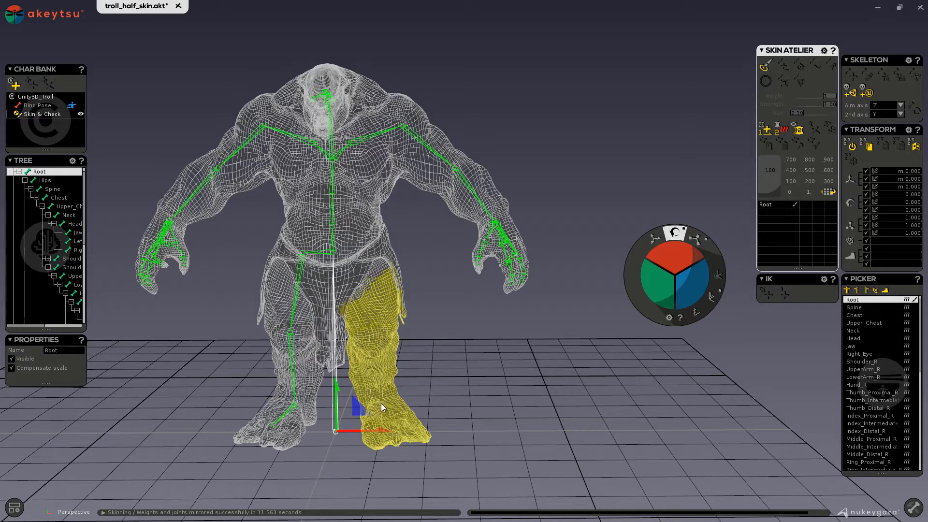
mouse_move(468, 475)
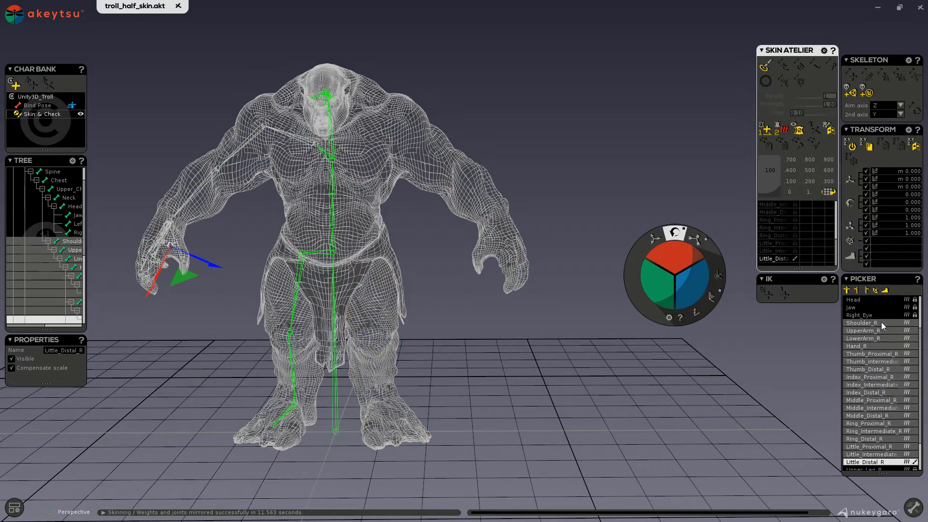
Zoom the view on the troll's mirrored hip weights
scroll(down, 3)
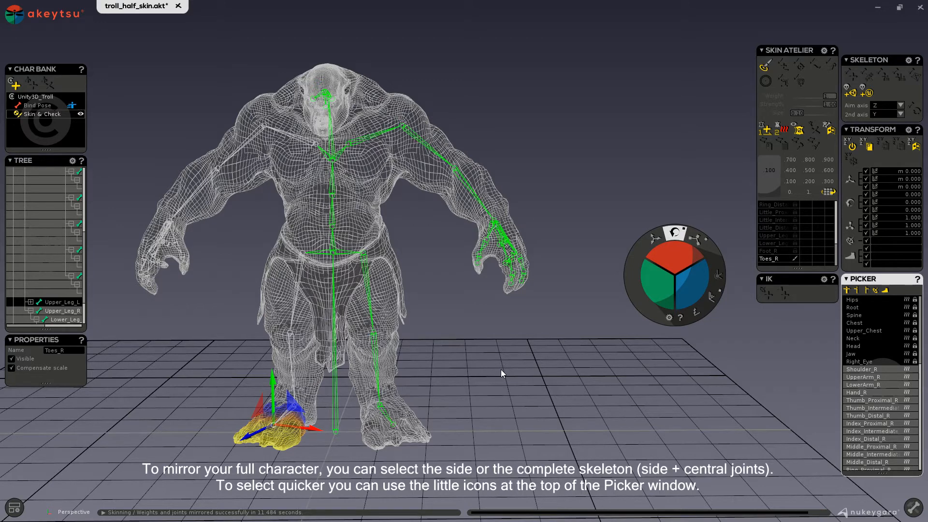
mouse_move(458, 298)
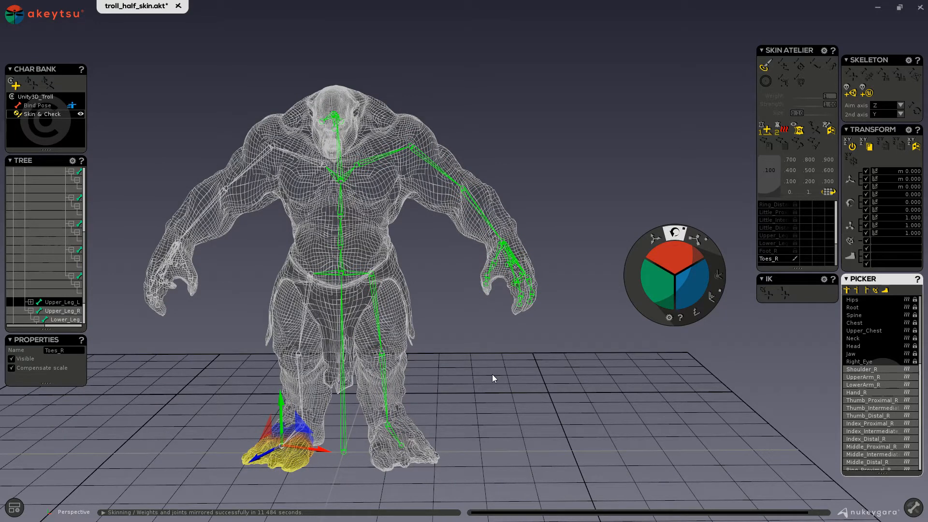
mouse_move(490, 353)
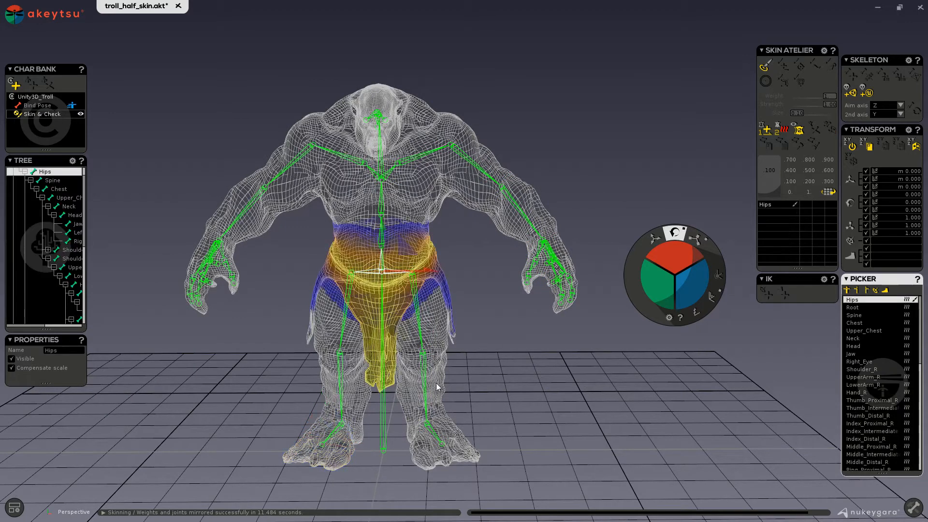
click(856, 462)
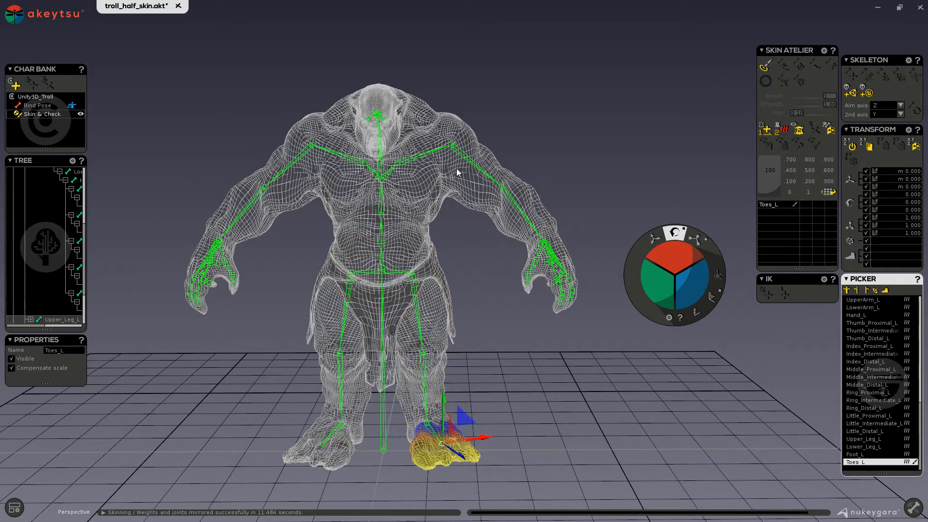
click(864, 299)
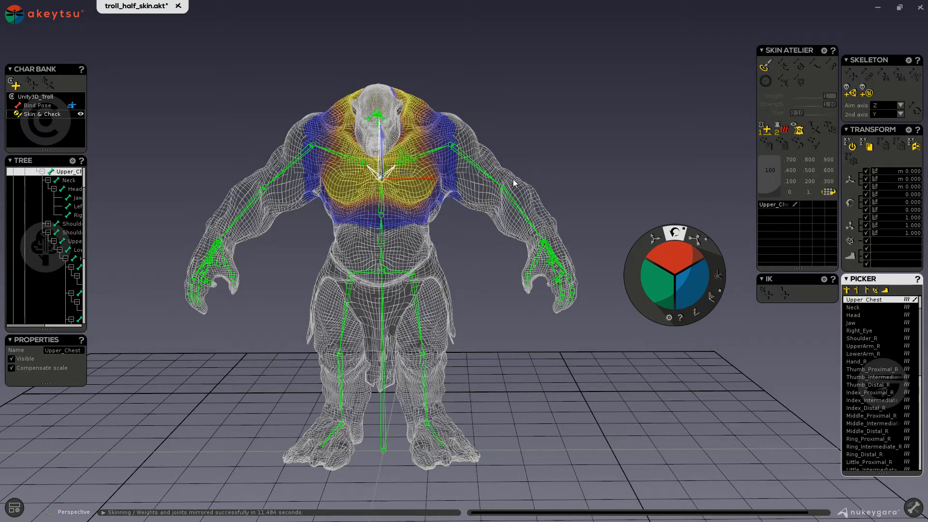
click(868, 462)
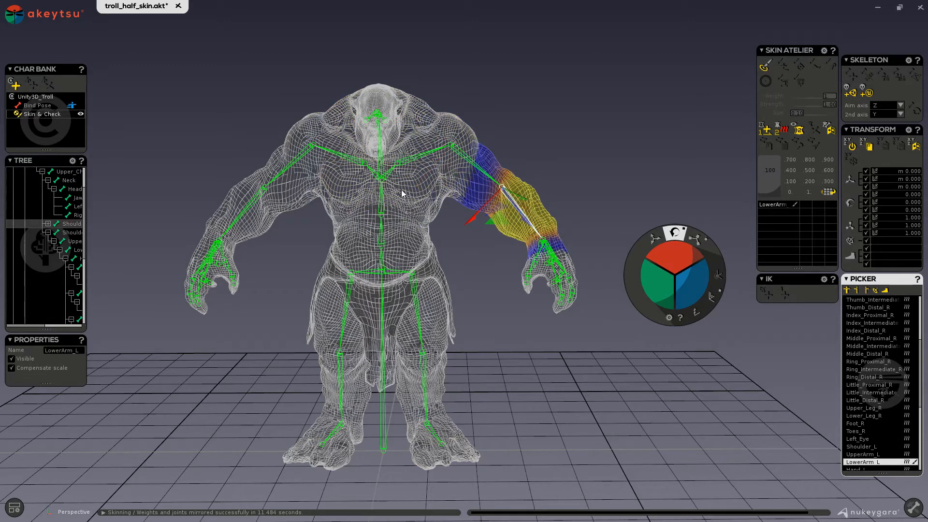
click(850, 298)
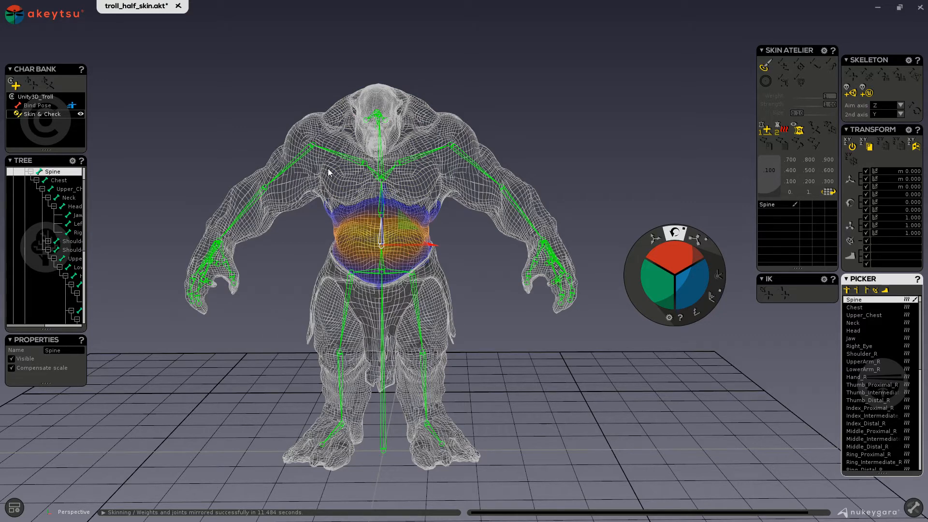
mouse_move(280, 153)
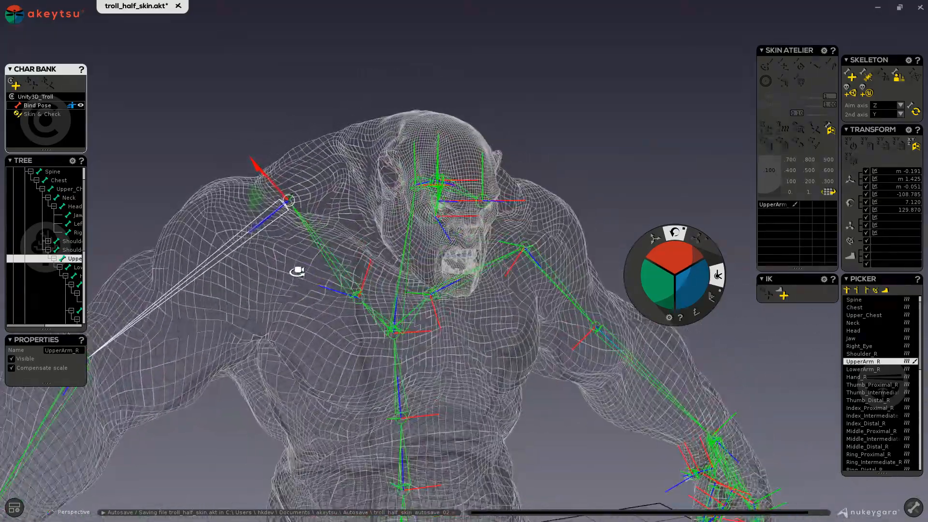
Rotate Shoulder_R's orientation in bind pose, then select UpperArm_R
click(861, 353)
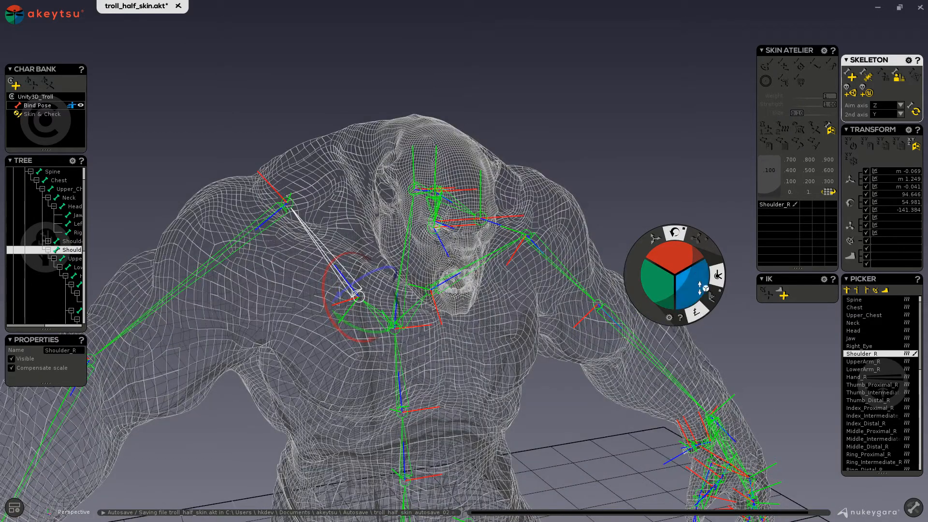
drag(358, 295, 352, 295)
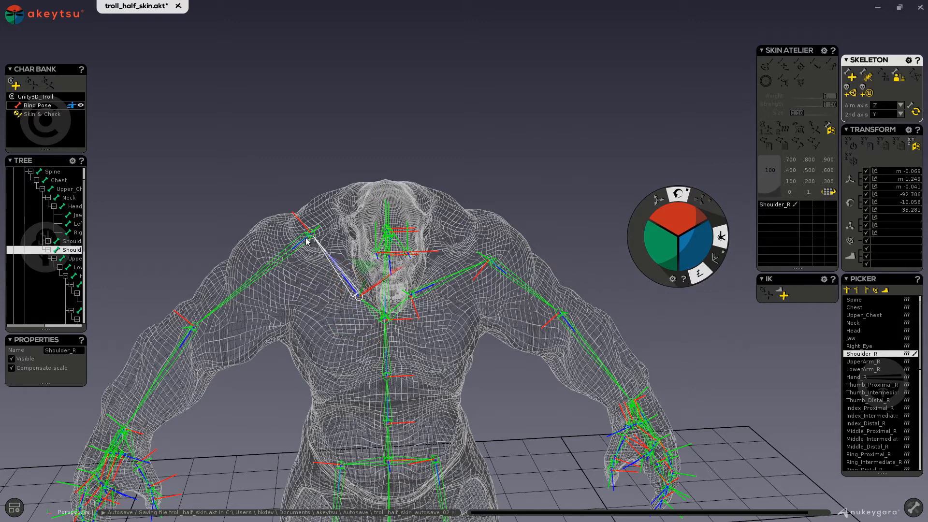
click(864, 360)
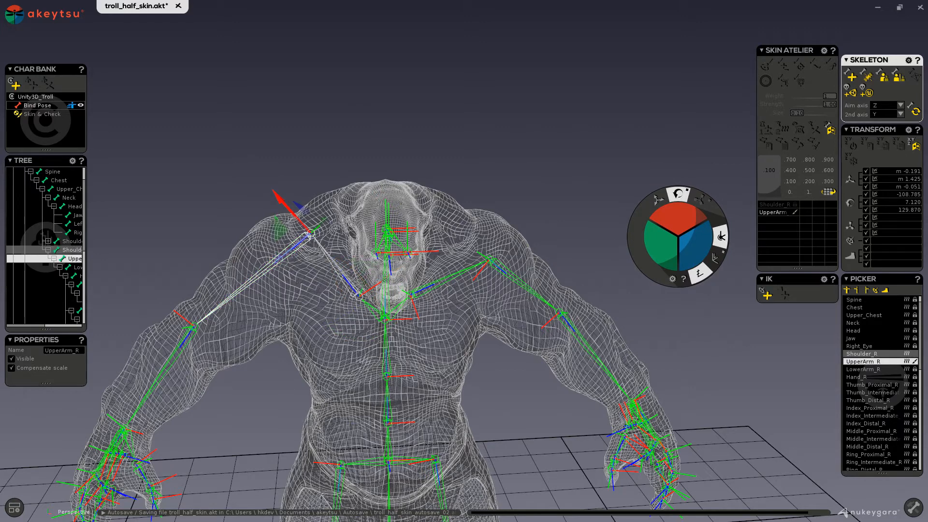
mouse_move(915, 146)
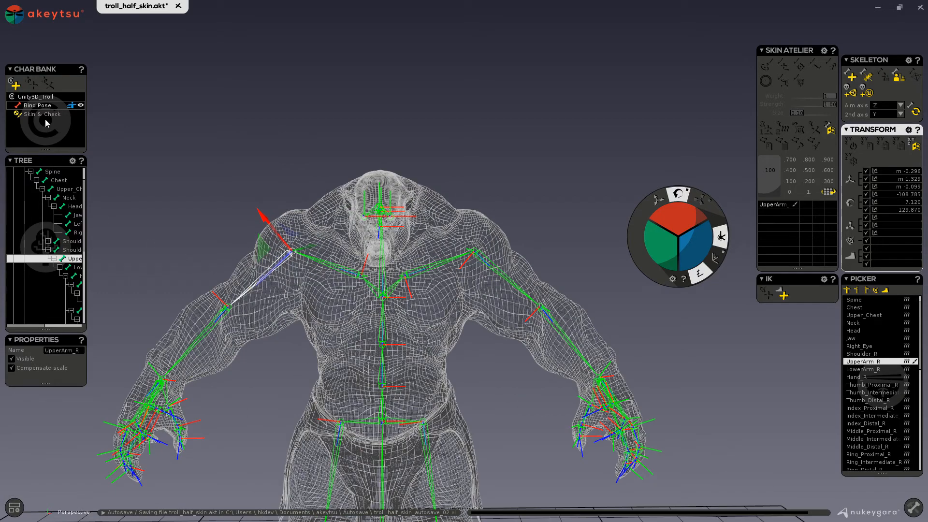
Return to Skin & Check and select the left lower-leg and foot vertices
click(41, 114)
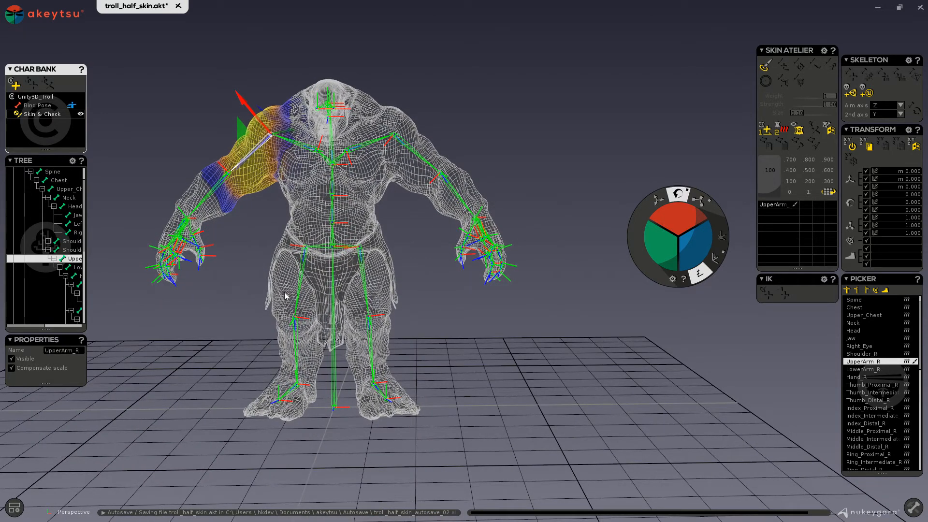
mouse_move(254, 324)
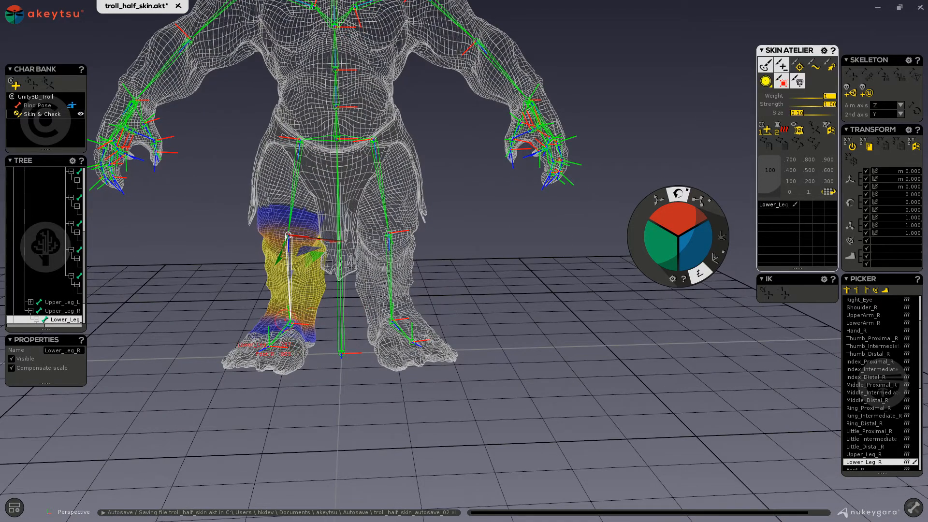
click(613, 367)
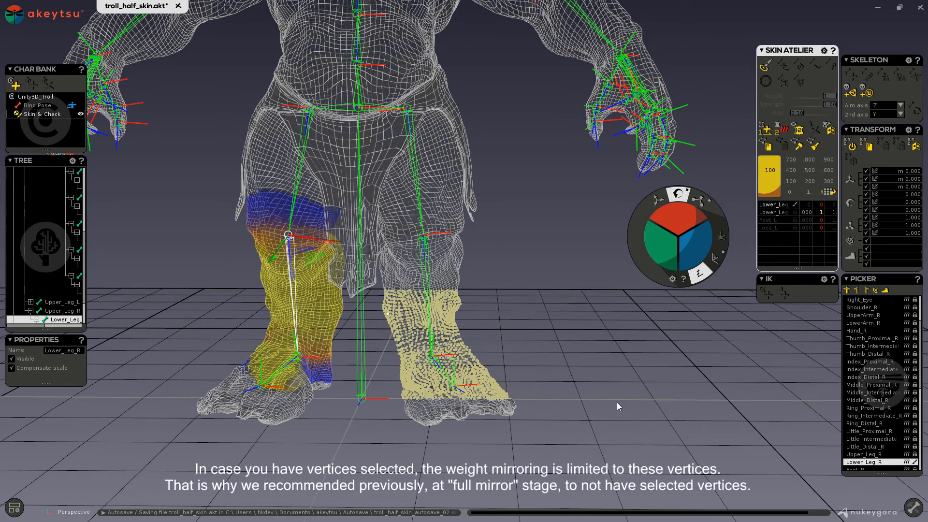
mouse_move(829, 130)
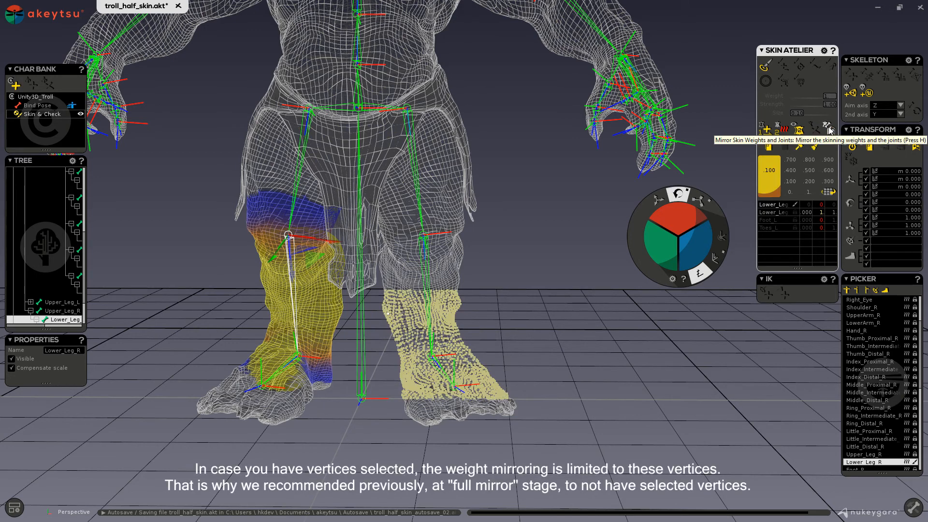
Mirror Lower_Leg_R's weights onto the selected left-leg vertices and inspect Lower_Leg_L
click(829, 129)
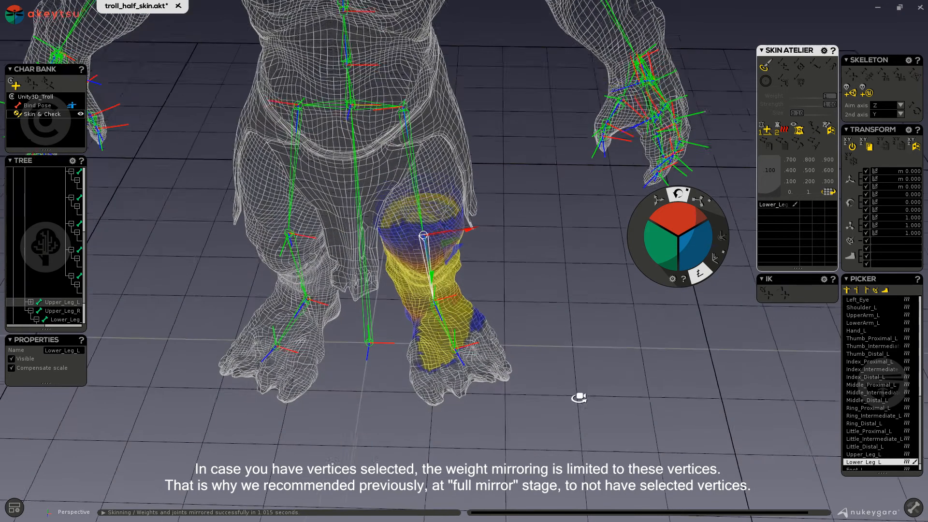
drag(579, 397, 444, 367)
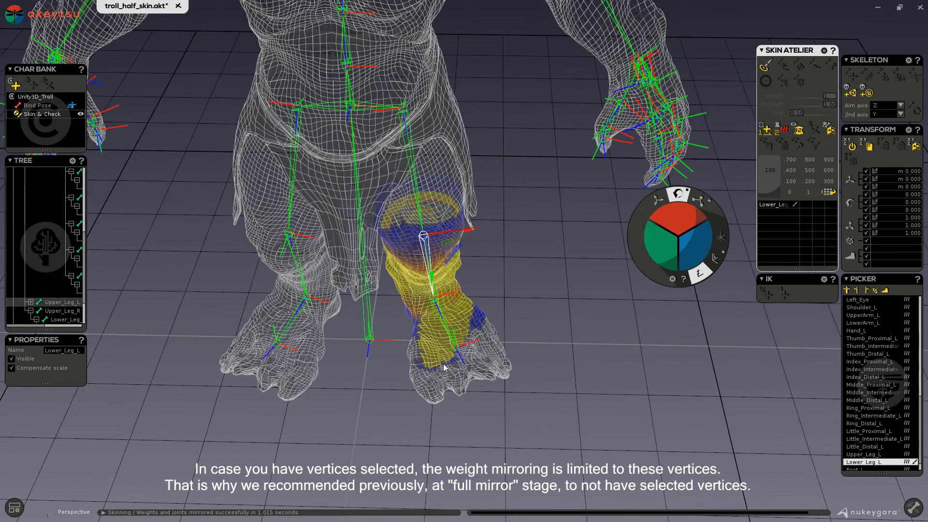